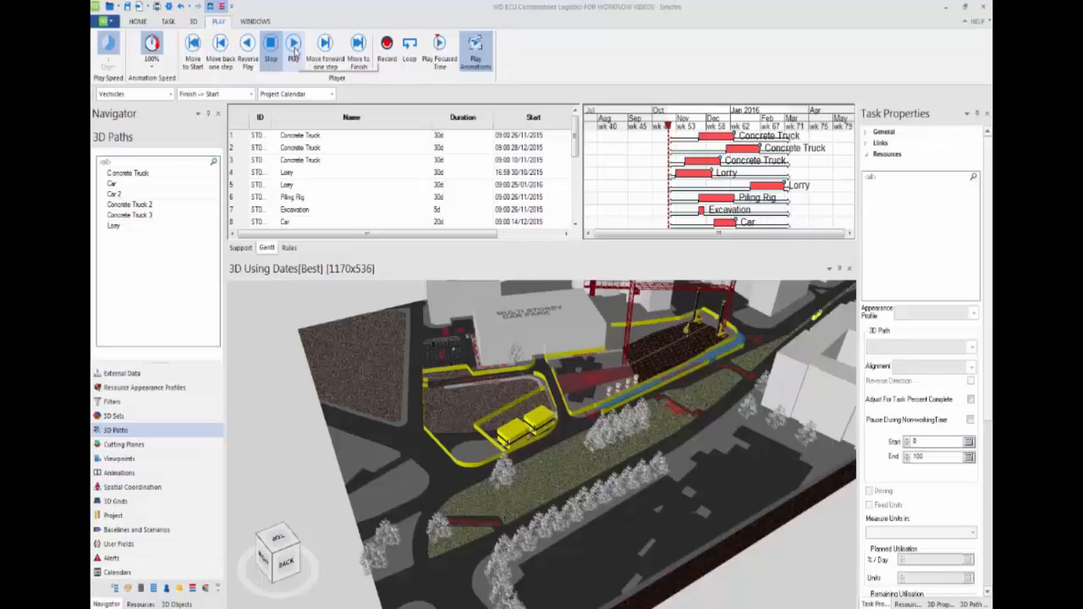
Start a new 3D path and trace it along the site road beside the excavation
click(292, 44)
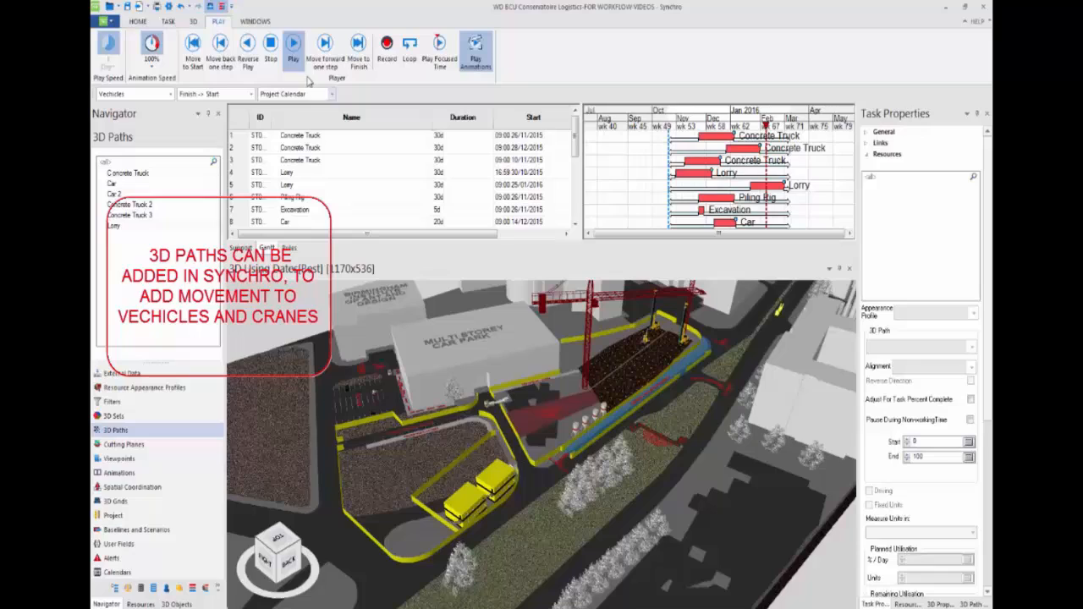
click(293, 48)
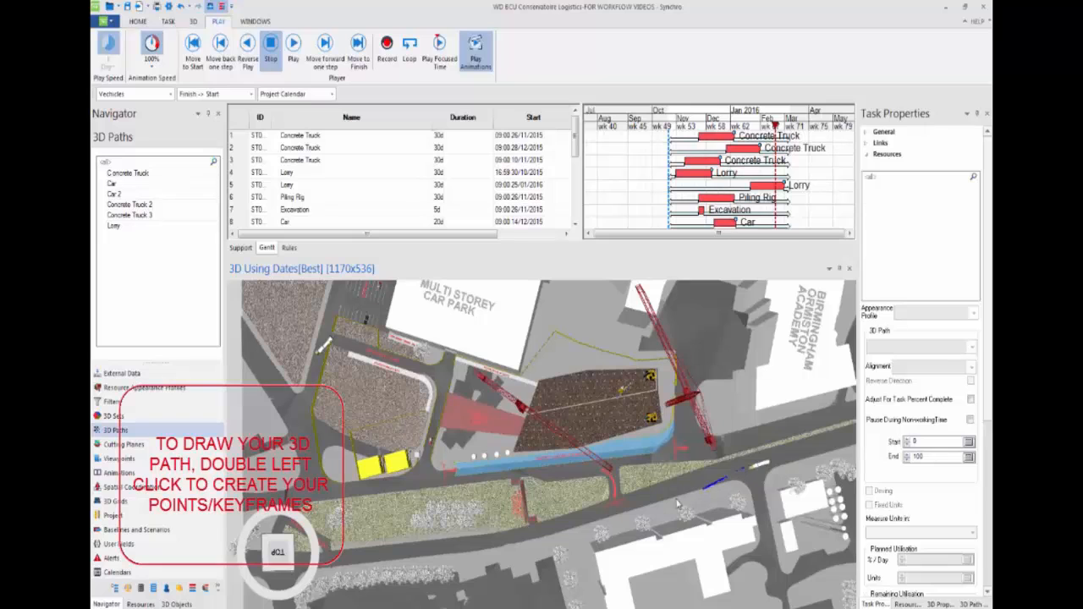
mouse_move(542, 542)
text(Lorry Path)
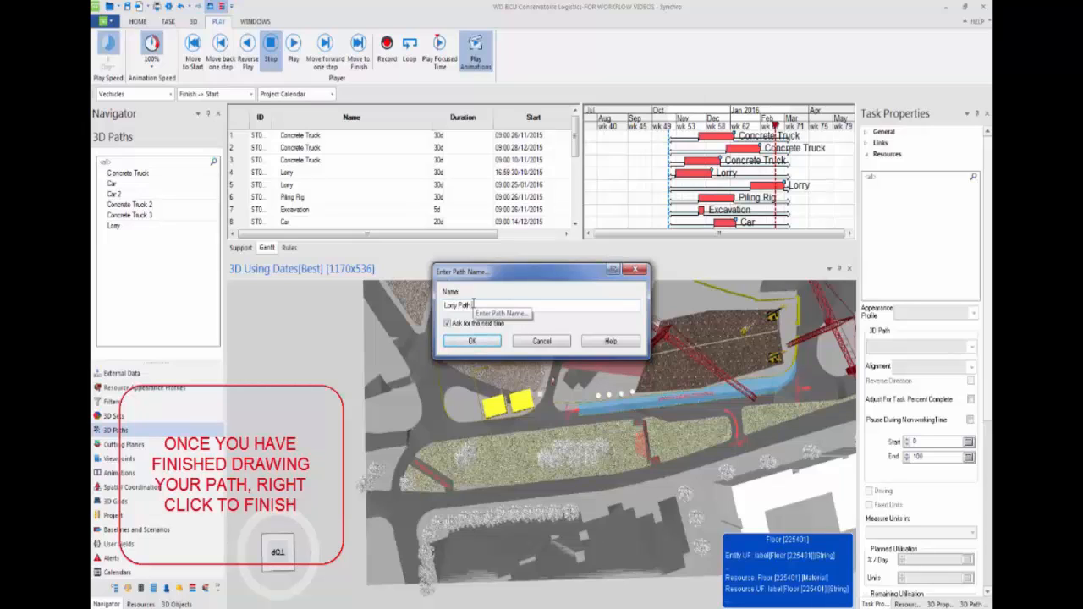
Confirm the name Lorry Path 2 so the route is saved with its low loader task
click(470, 342)
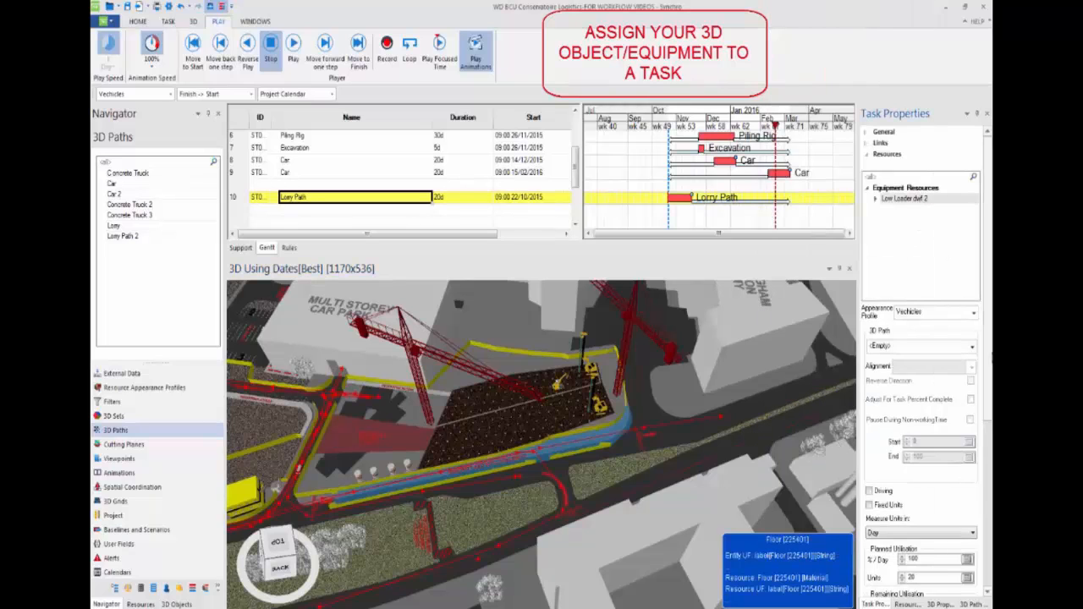
Open Lorry Path 2 in the 3D Path Editor to see its keyframes and rotation values
click(917, 345)
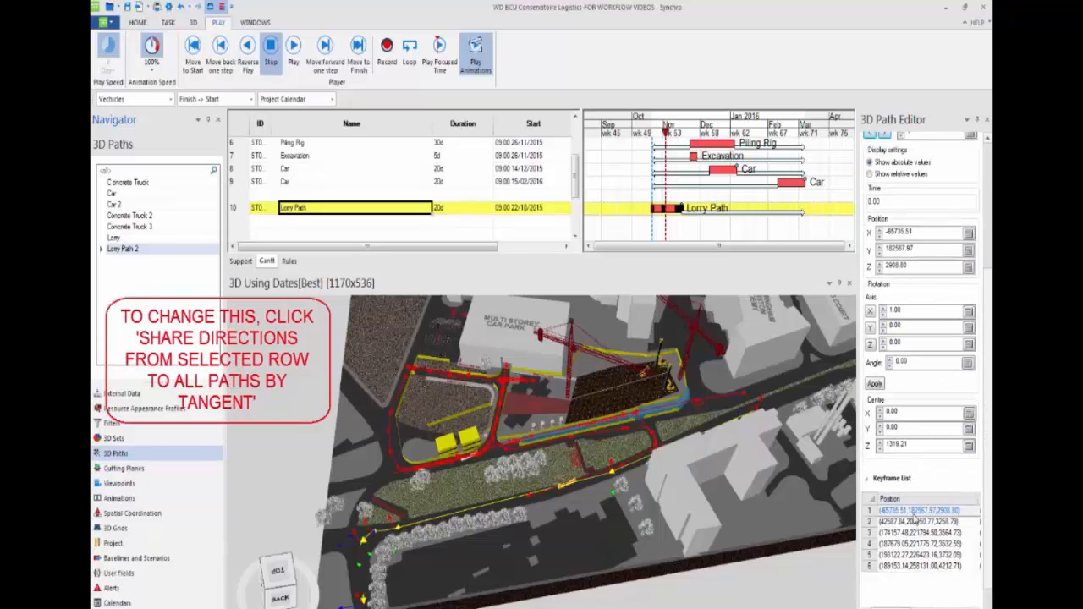
Share tangent directions from the selected keyframe to all keyframes of Lorry Path 2
right_click(914, 511)
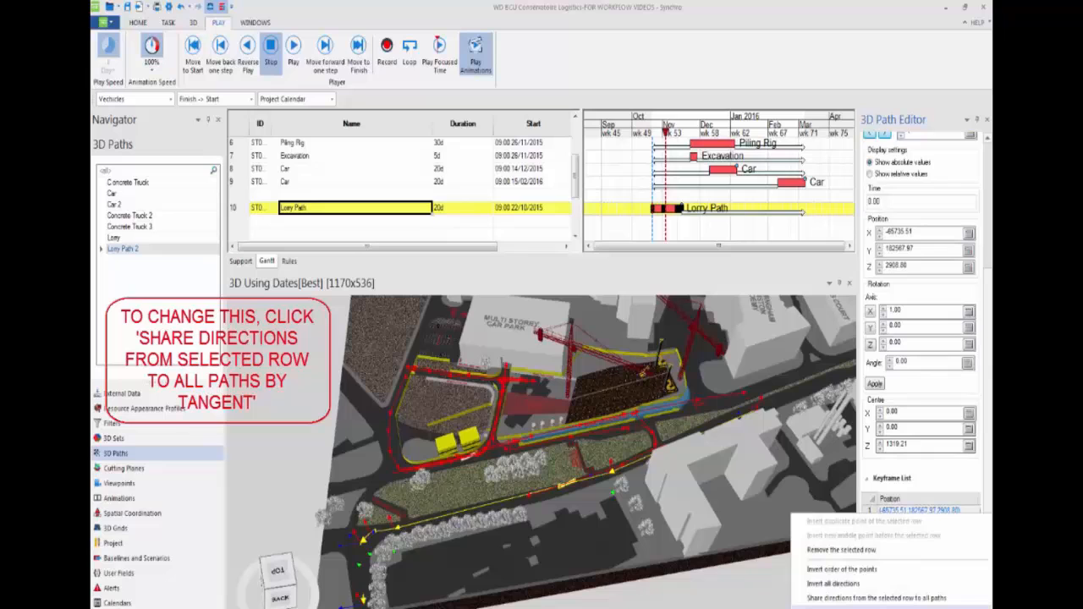
click(890, 599)
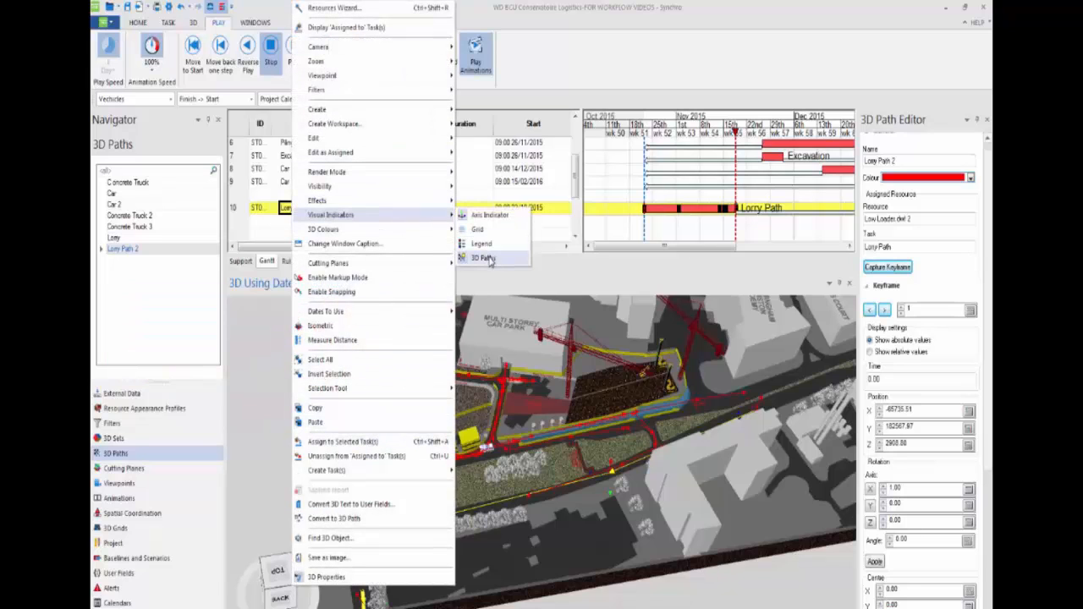
Attach the low loader to Lorry Path 2 via Visual Animations > 3D Path and select a keyframe
click(484, 257)
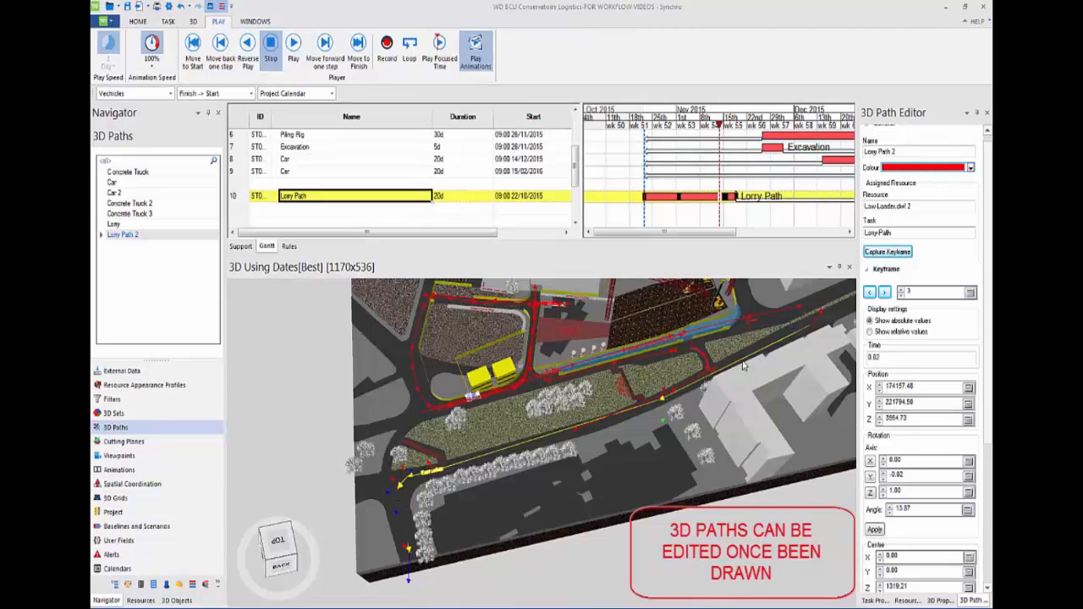
click(885, 293)
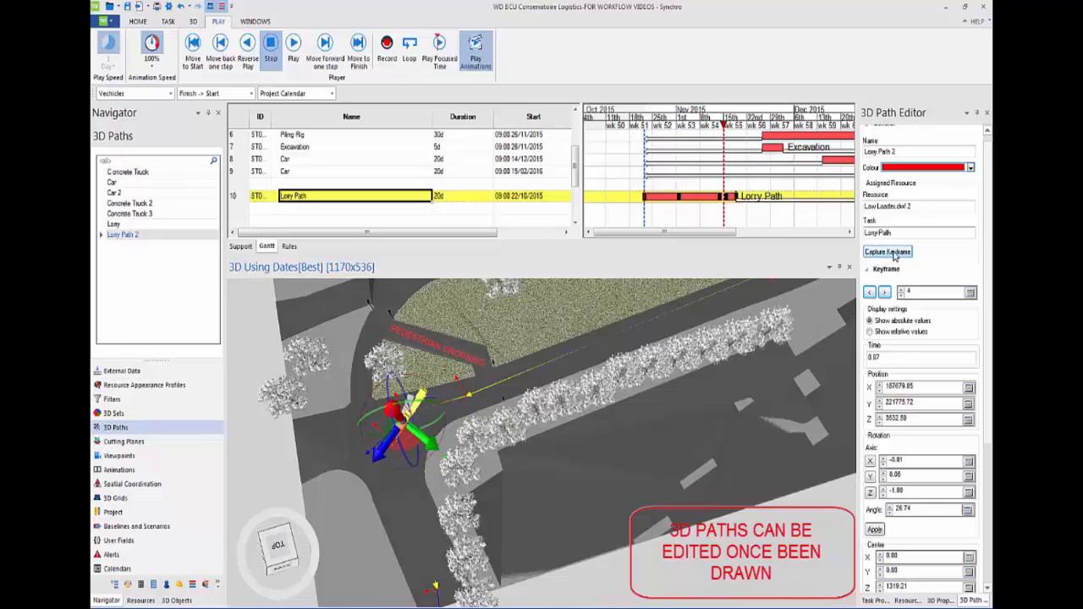
Step between Lorry Path 2 keyframes and move one to a new spot at the road bend
click(883, 292)
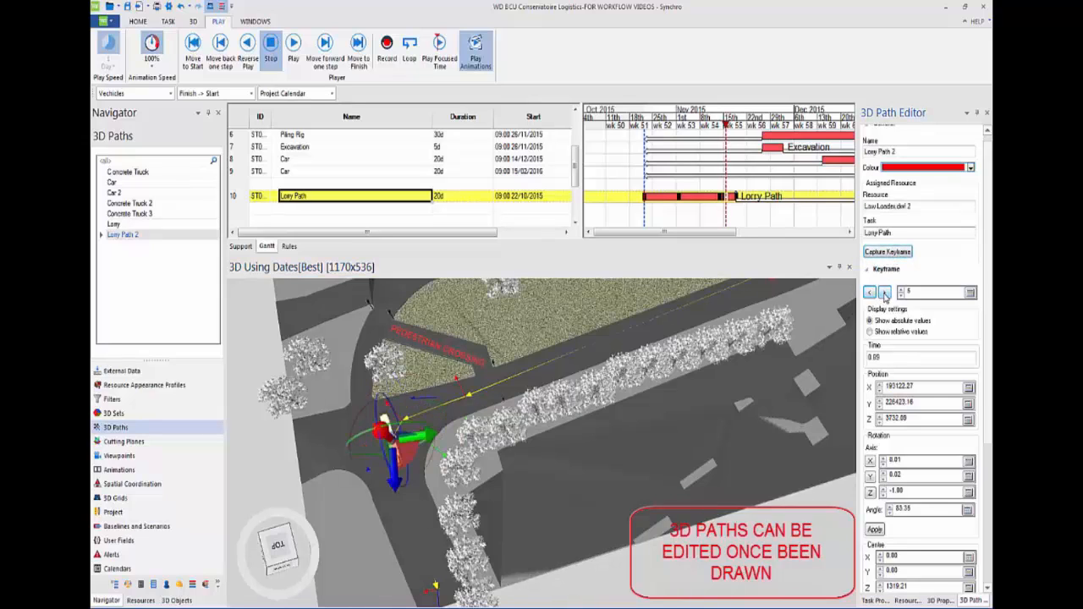
click(886, 291)
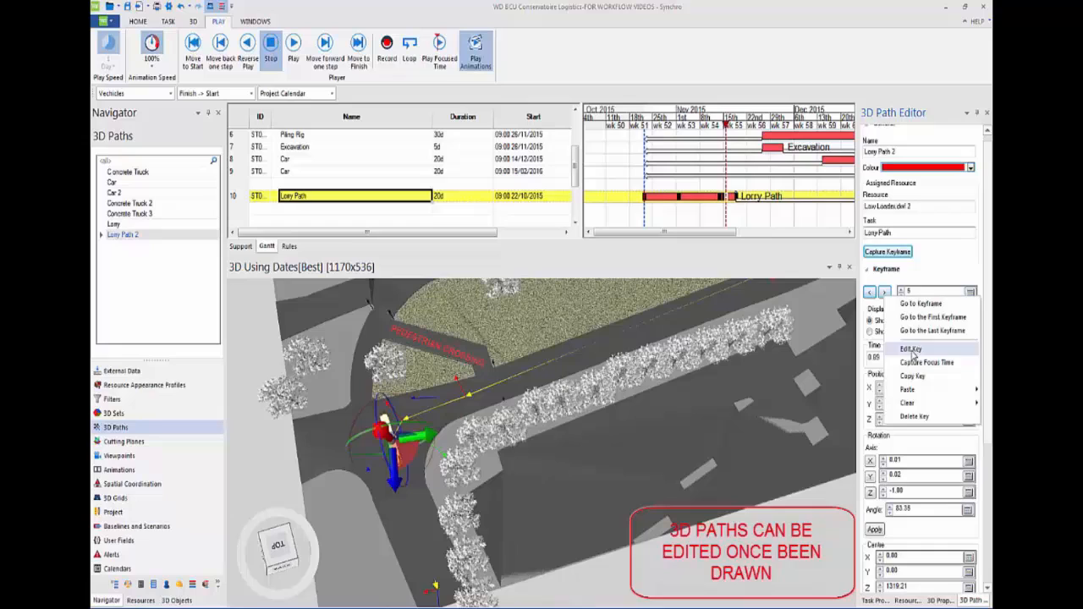
click(910, 349)
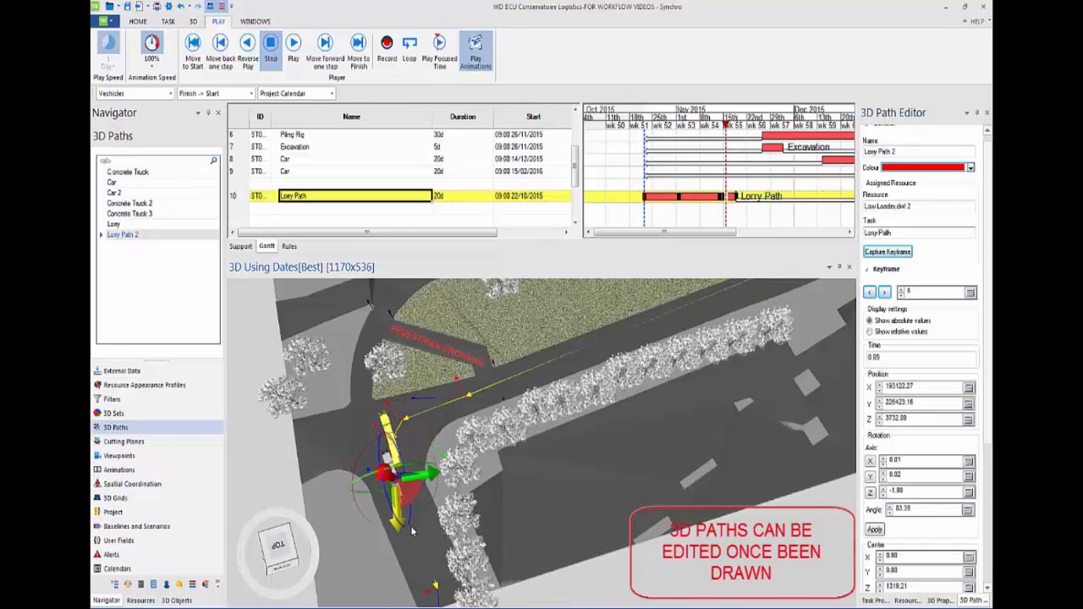
click(887, 250)
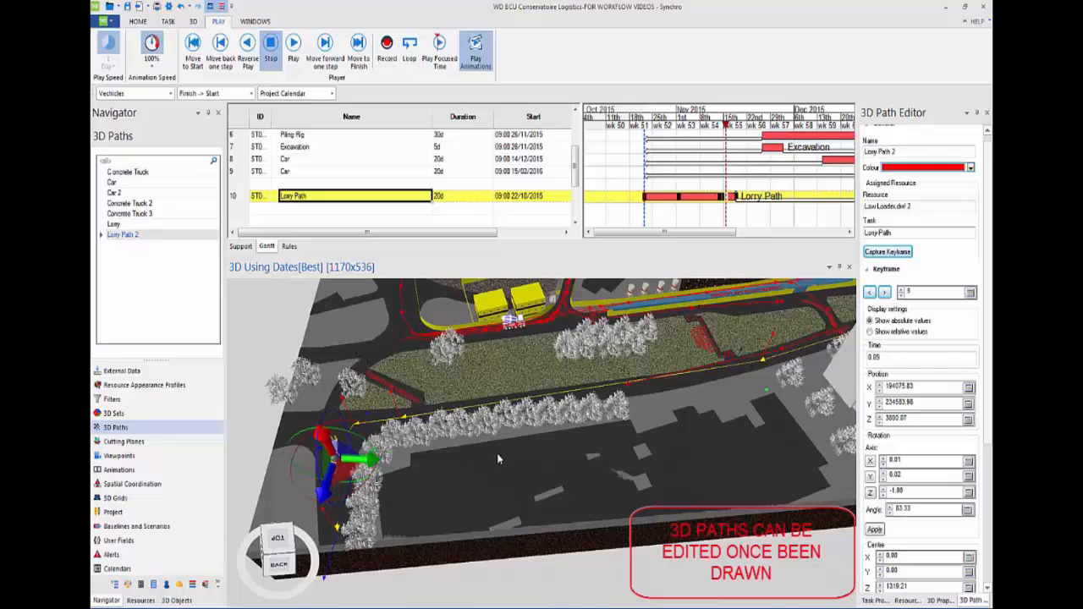
mouse_move(572, 477)
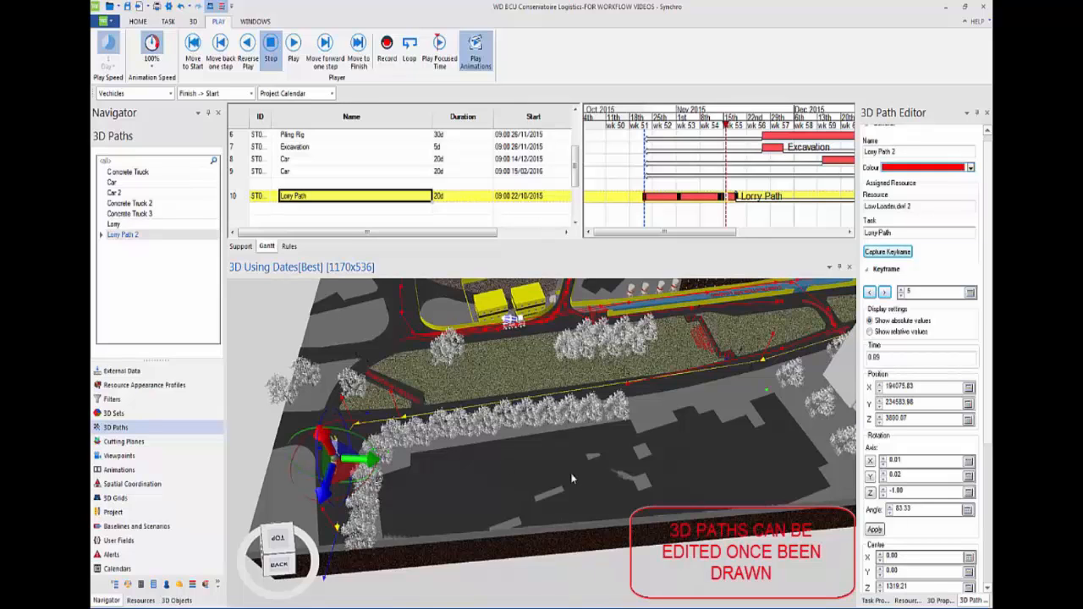